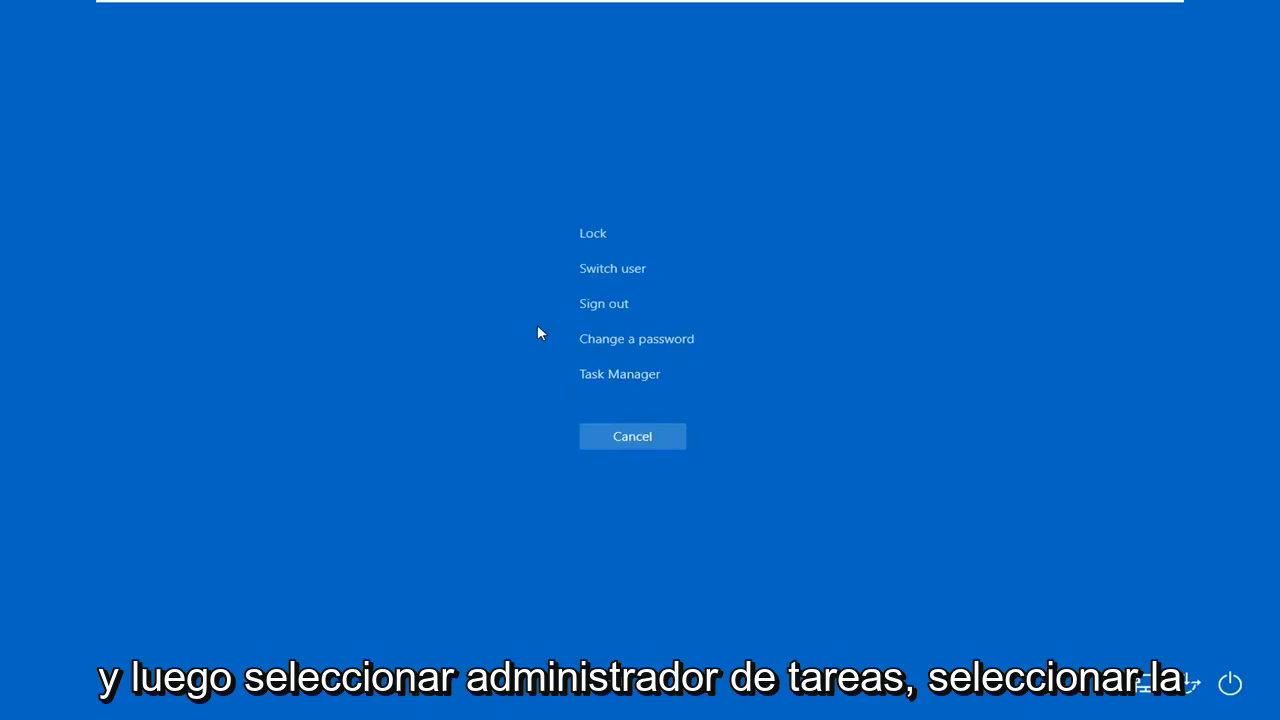
Relaunch explorer from Task Manager as a new task with administrative privileges.
left_click(619, 373)
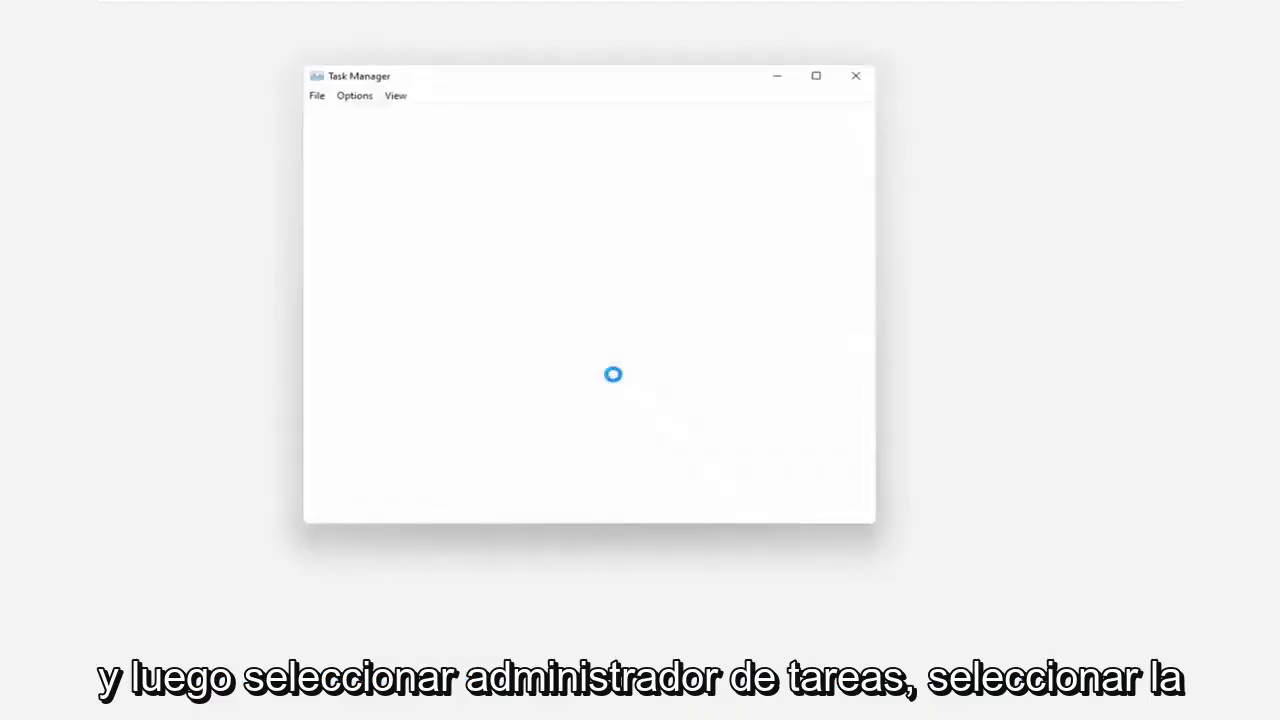
left_click(310, 90)
type("explore")
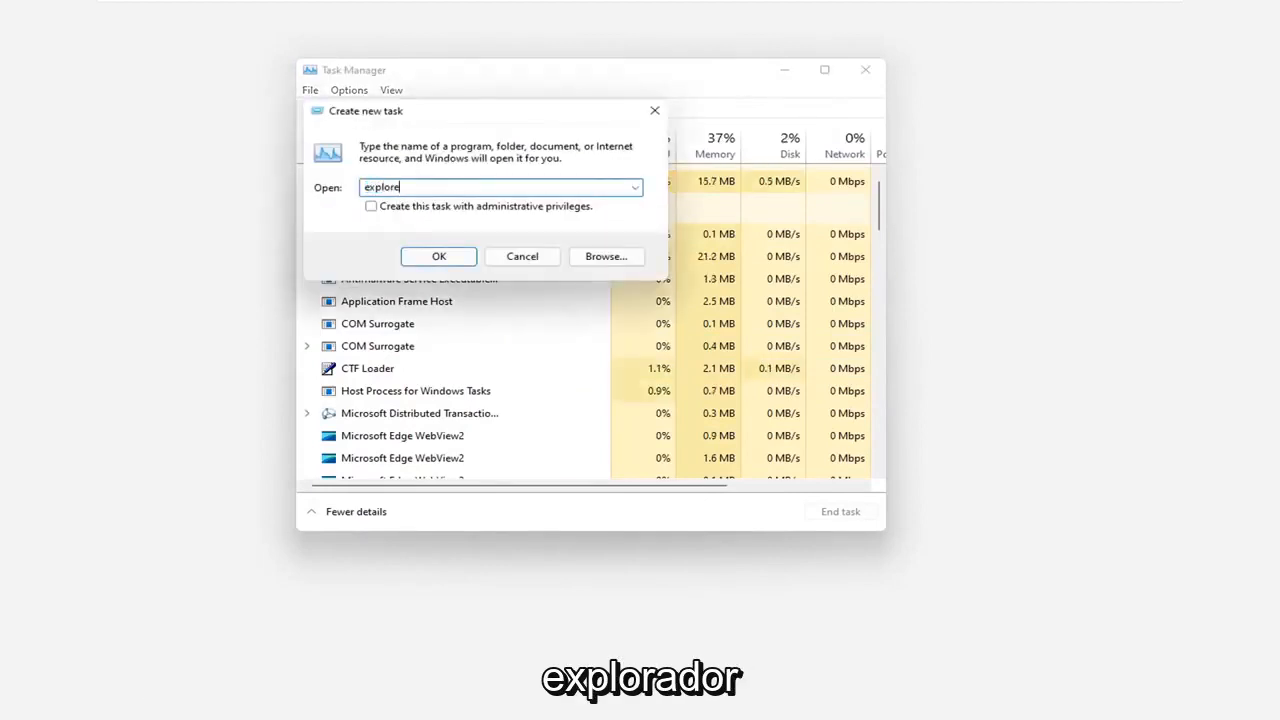
left_click(371, 206)
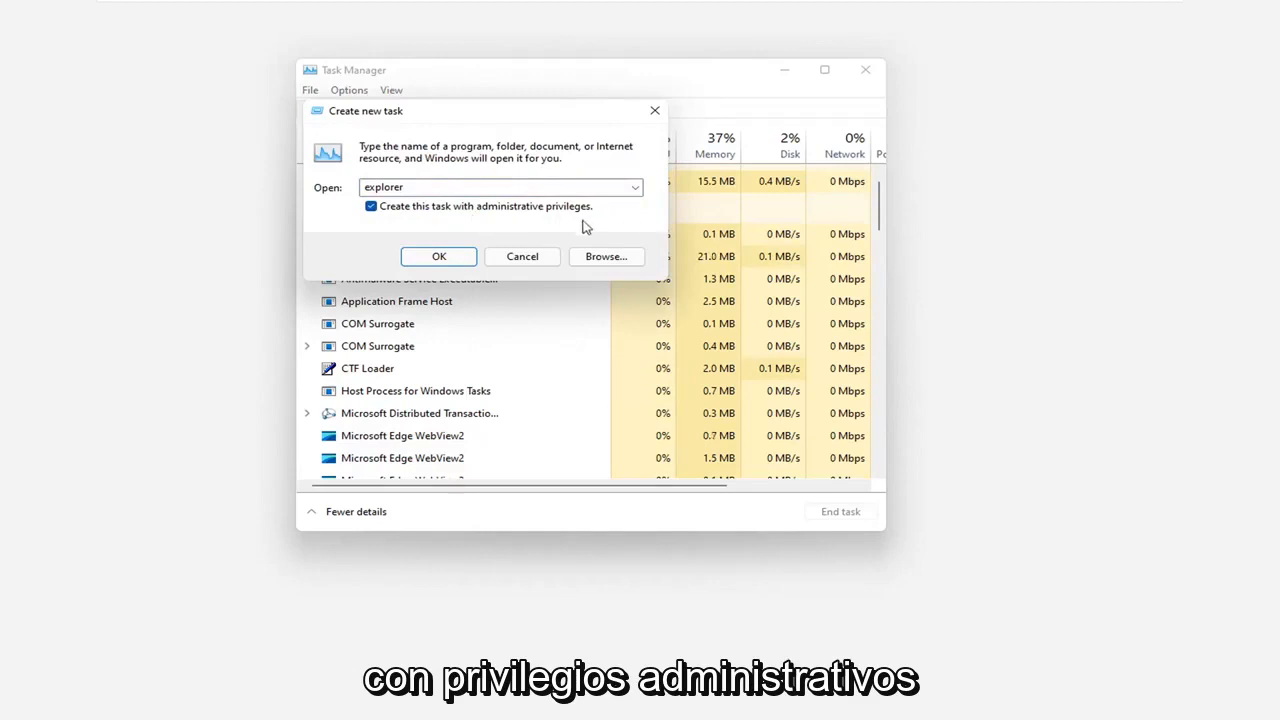
left_click(438, 256)
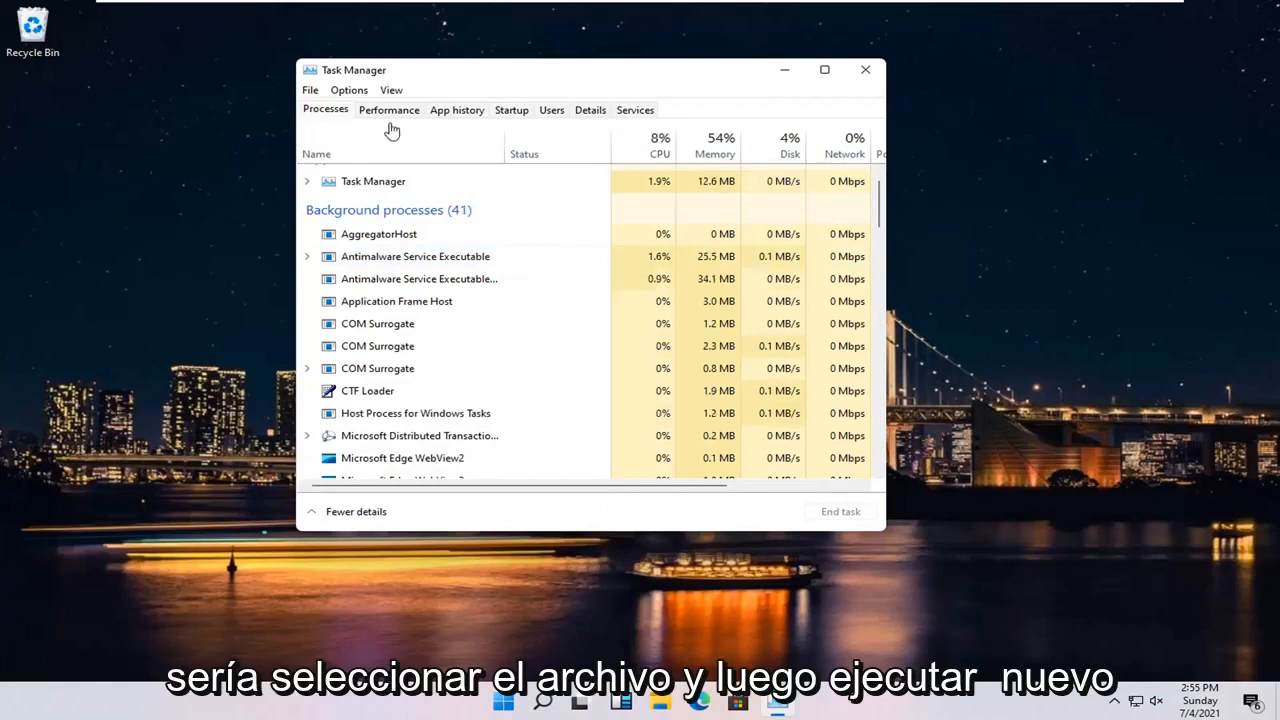
Run 'regedit' as a new Task Manager task with administrative privileges.
left_click(310, 90)
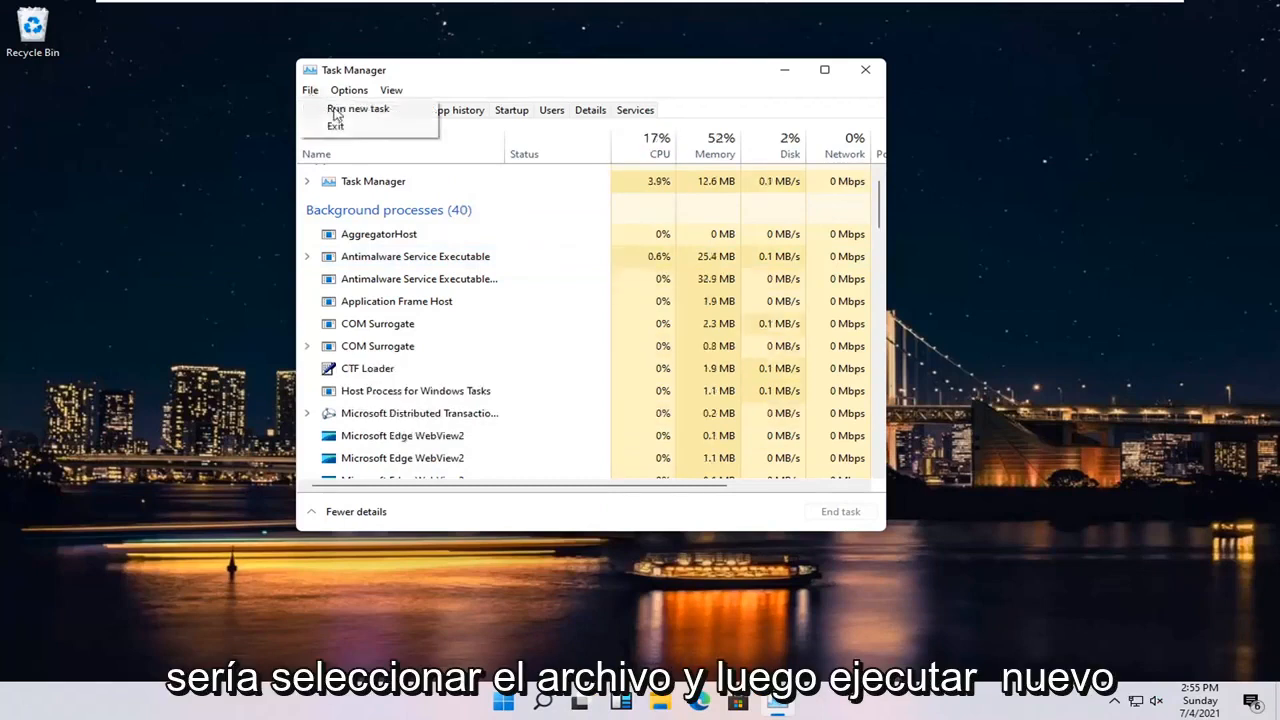
left_click(357, 108)
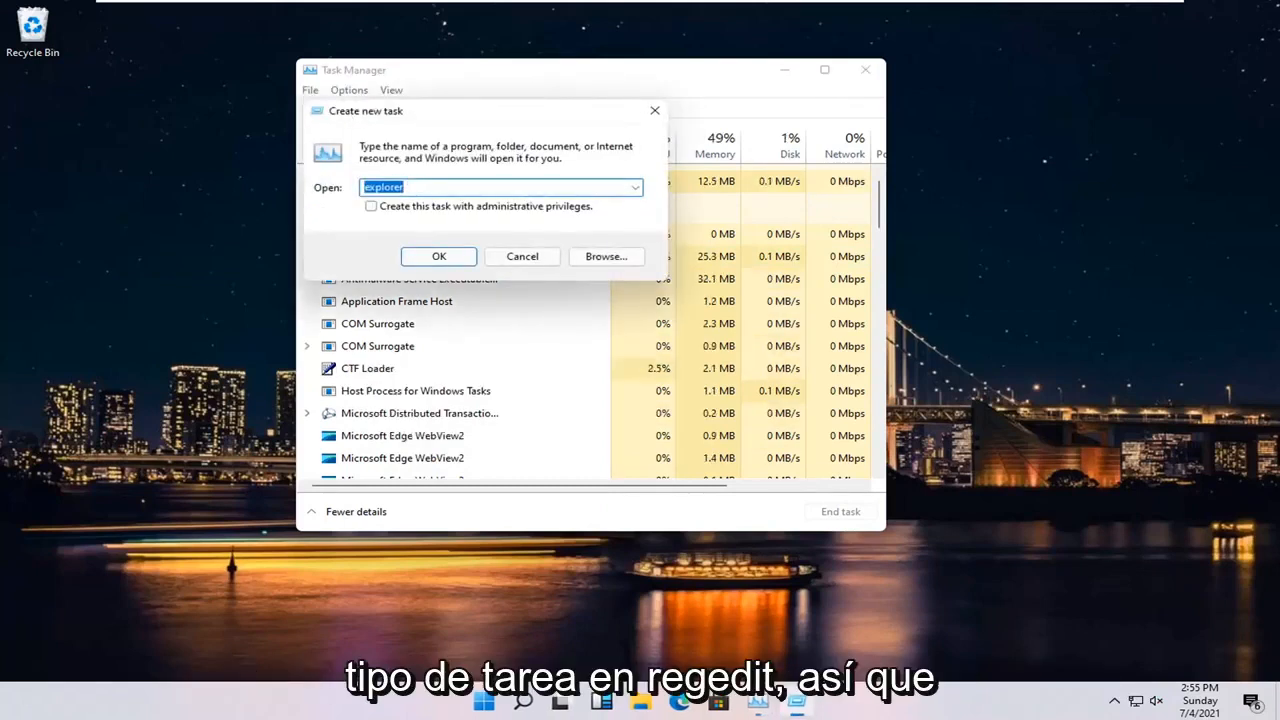
type("regedit")
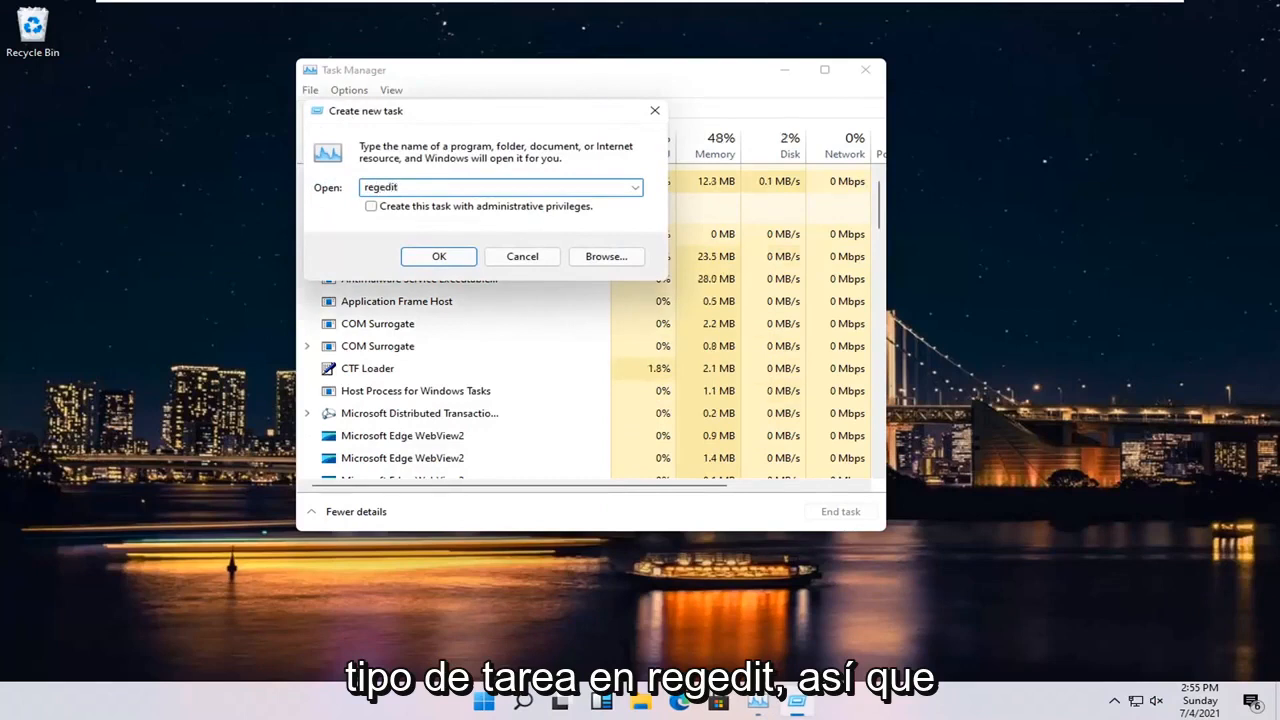
left_click(371, 206)
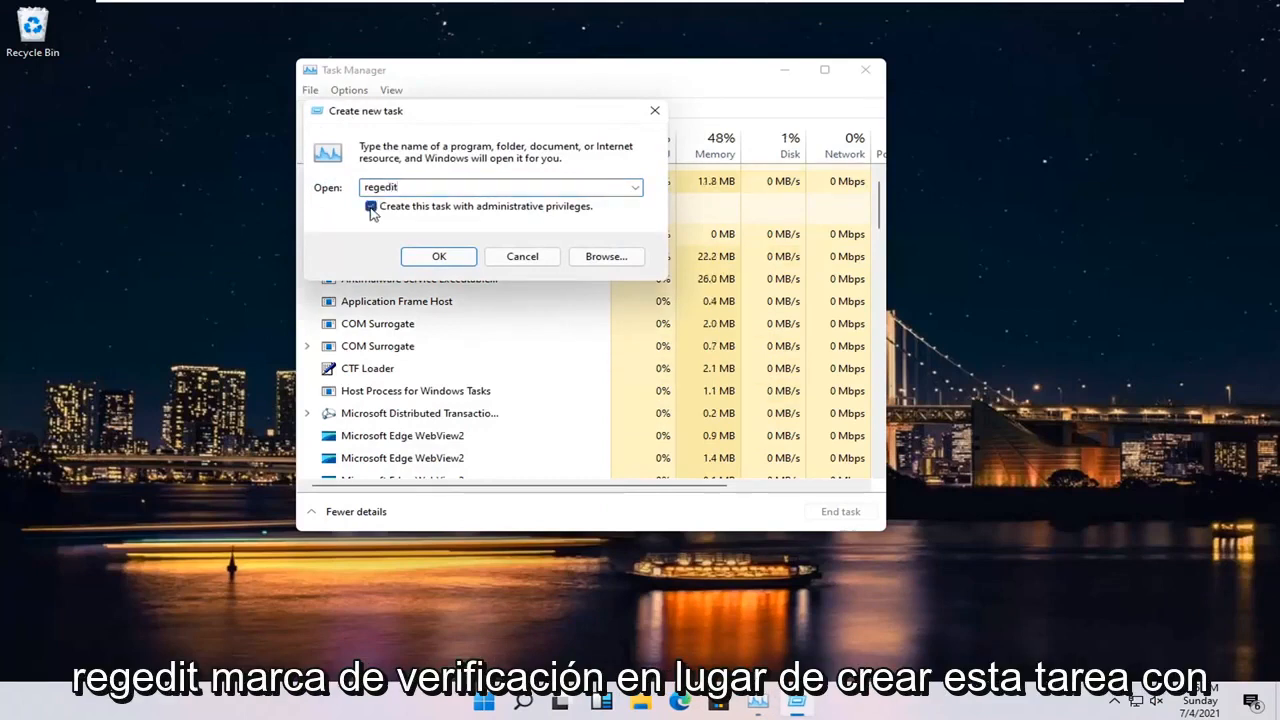
left_click(371, 206)
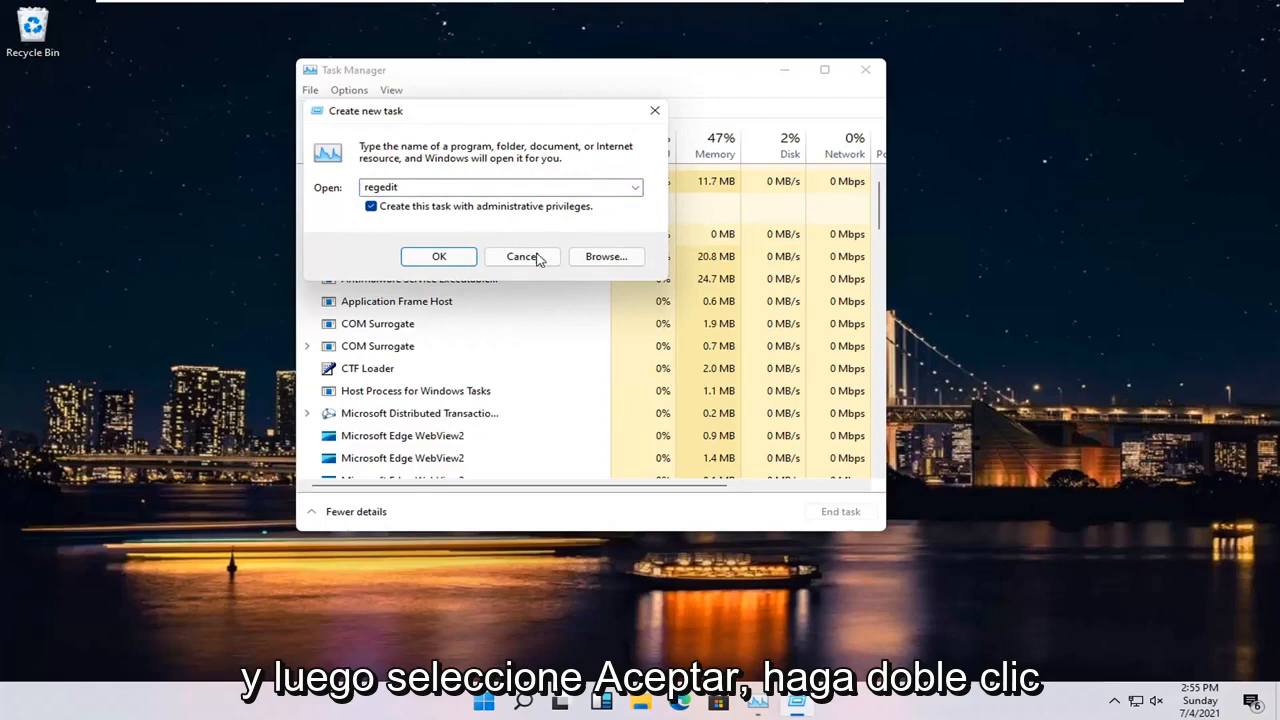
left_click(438, 256)
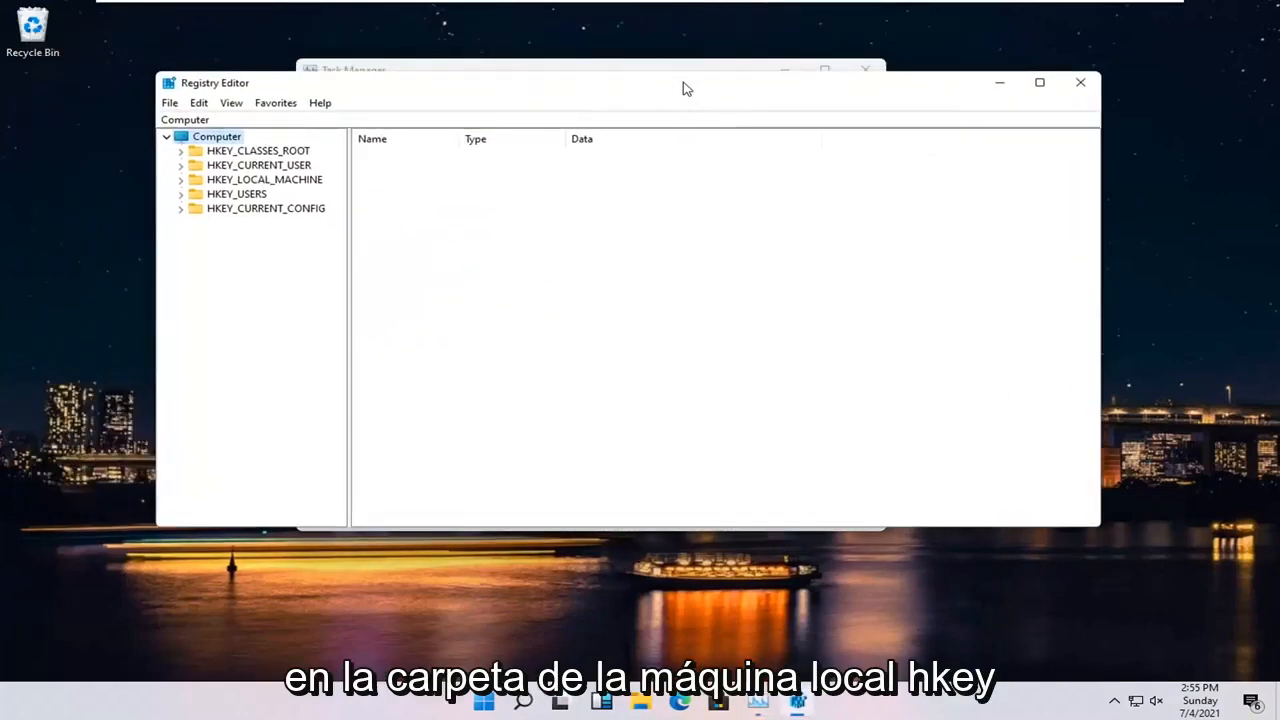
mouse_move(258, 190)
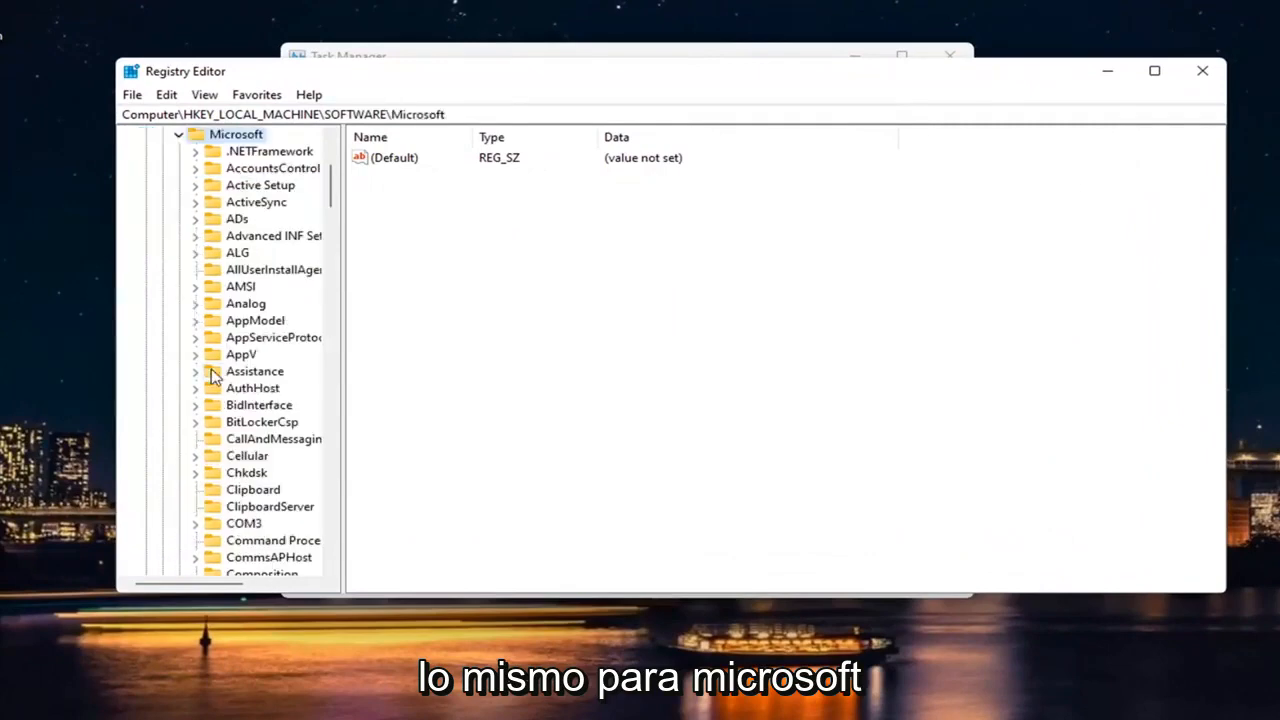
Navigate the registry tree to CurrentVersion and select its Winlogon key.
scroll("down", 3)
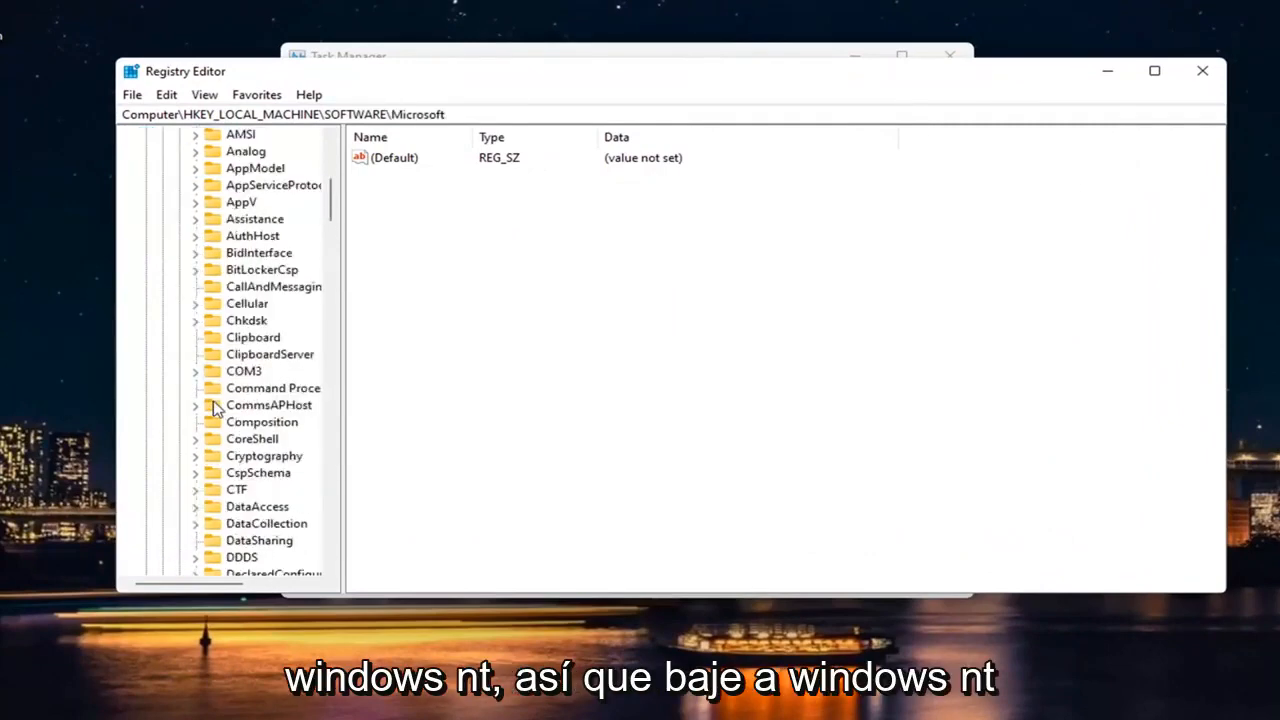
scroll("down", 3)
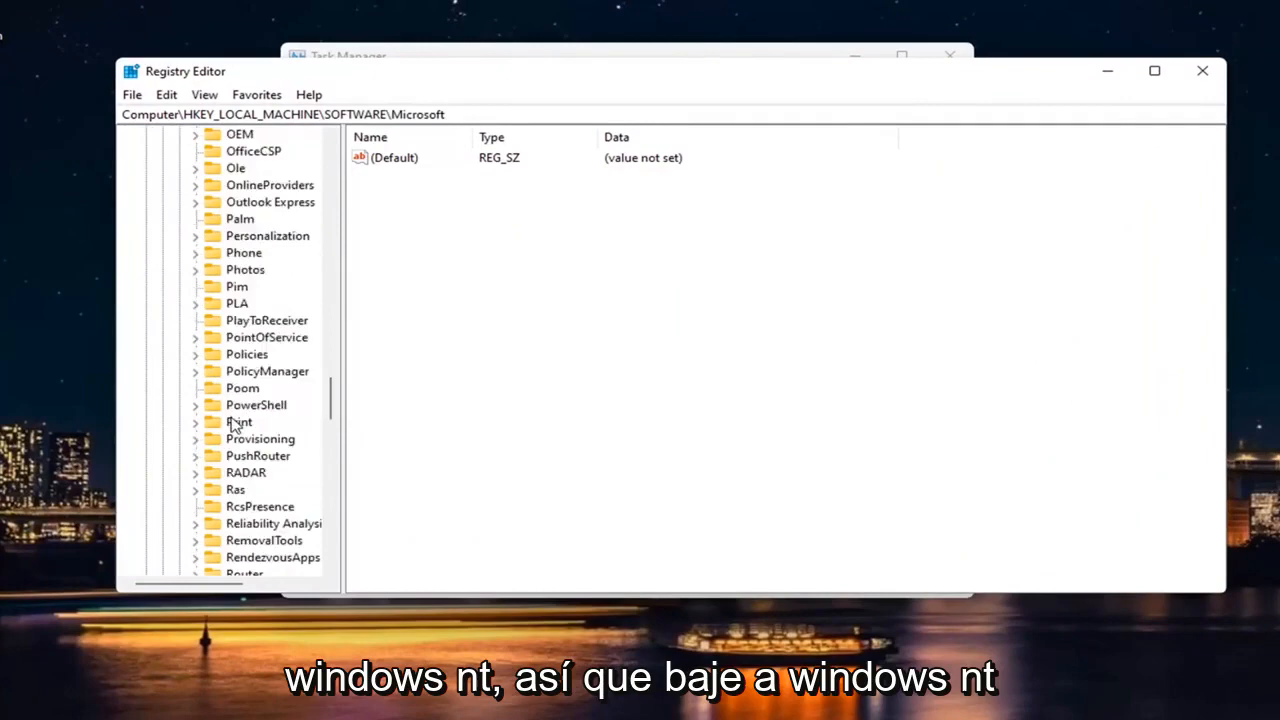
scroll("down", 3)
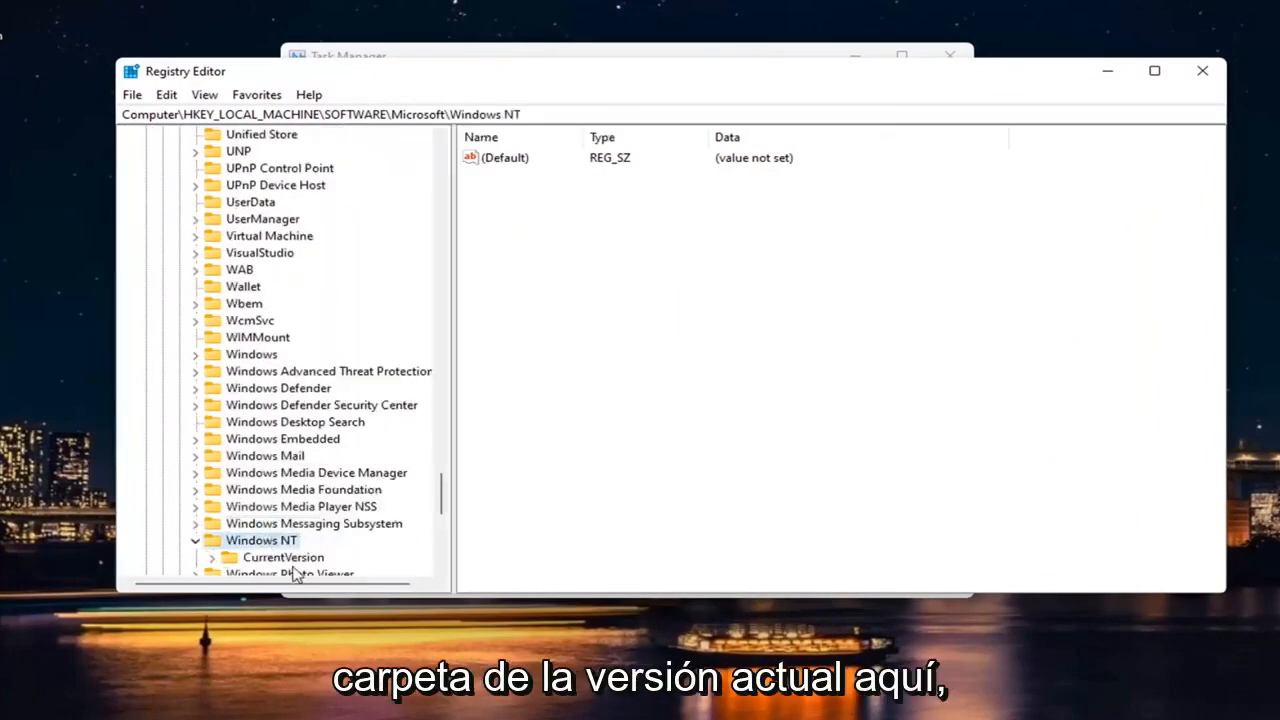
double_click(283, 557)
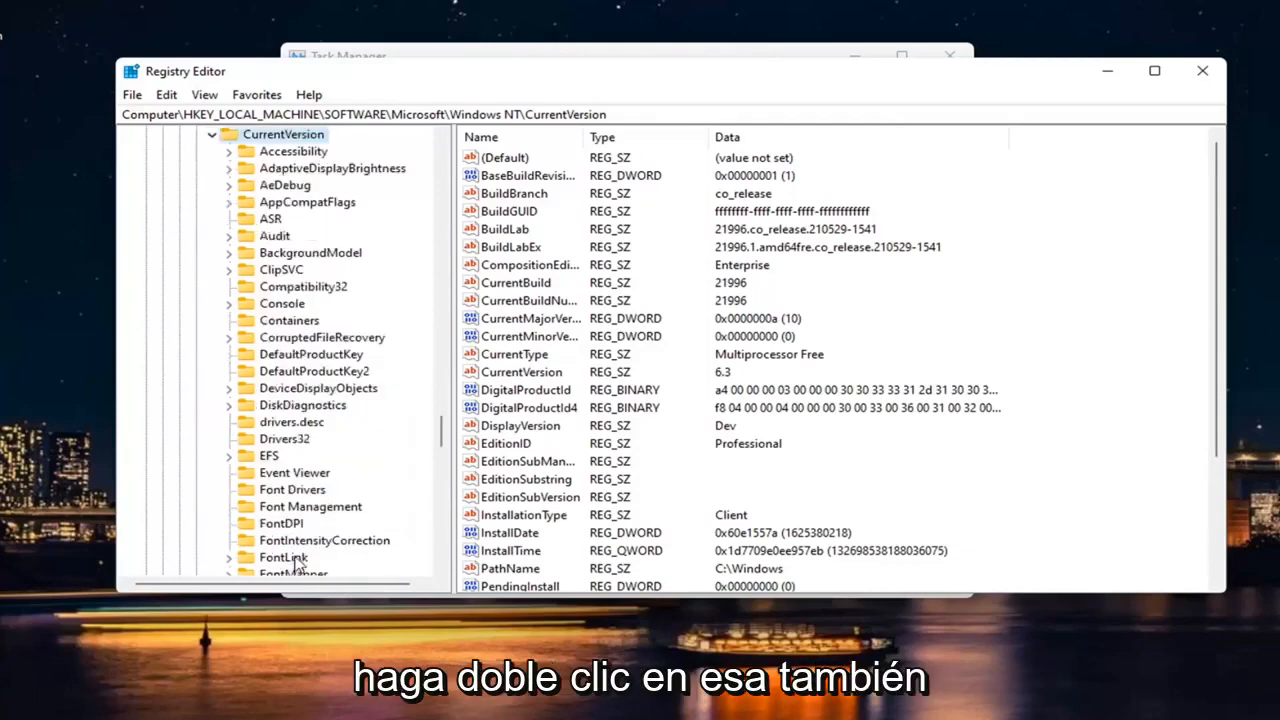
scroll("down", 3)
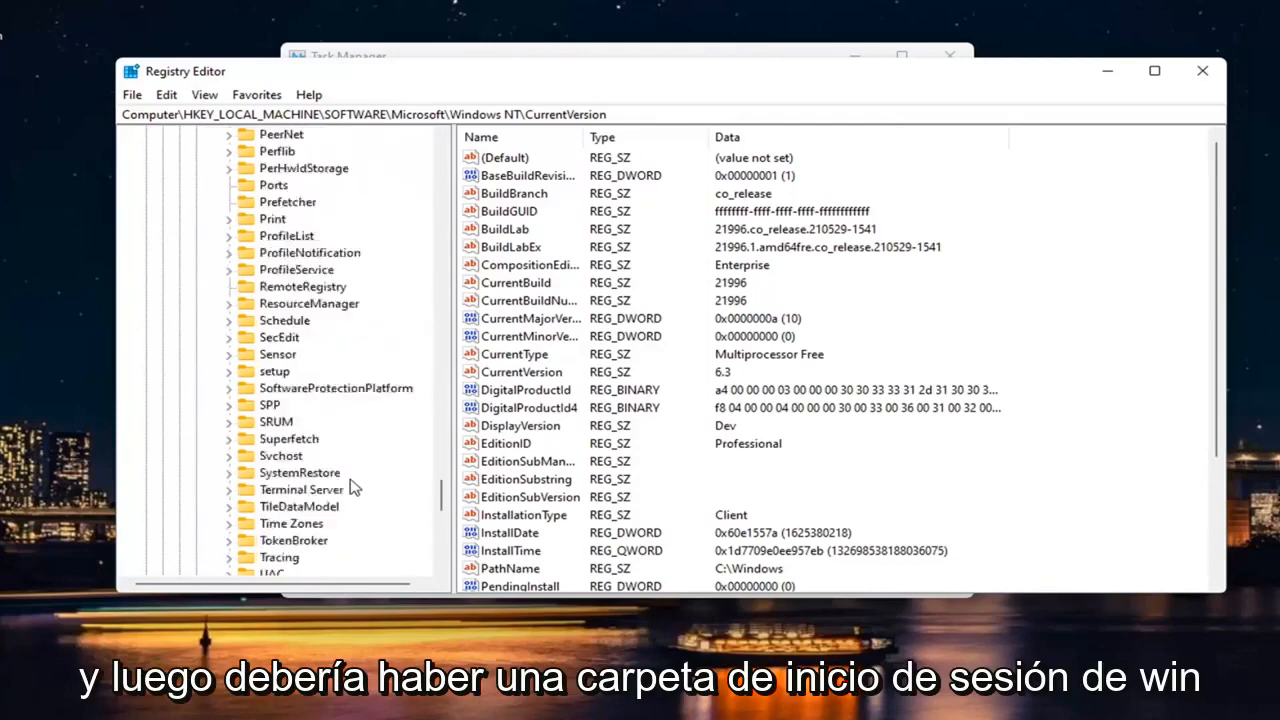
left_click(287, 523)
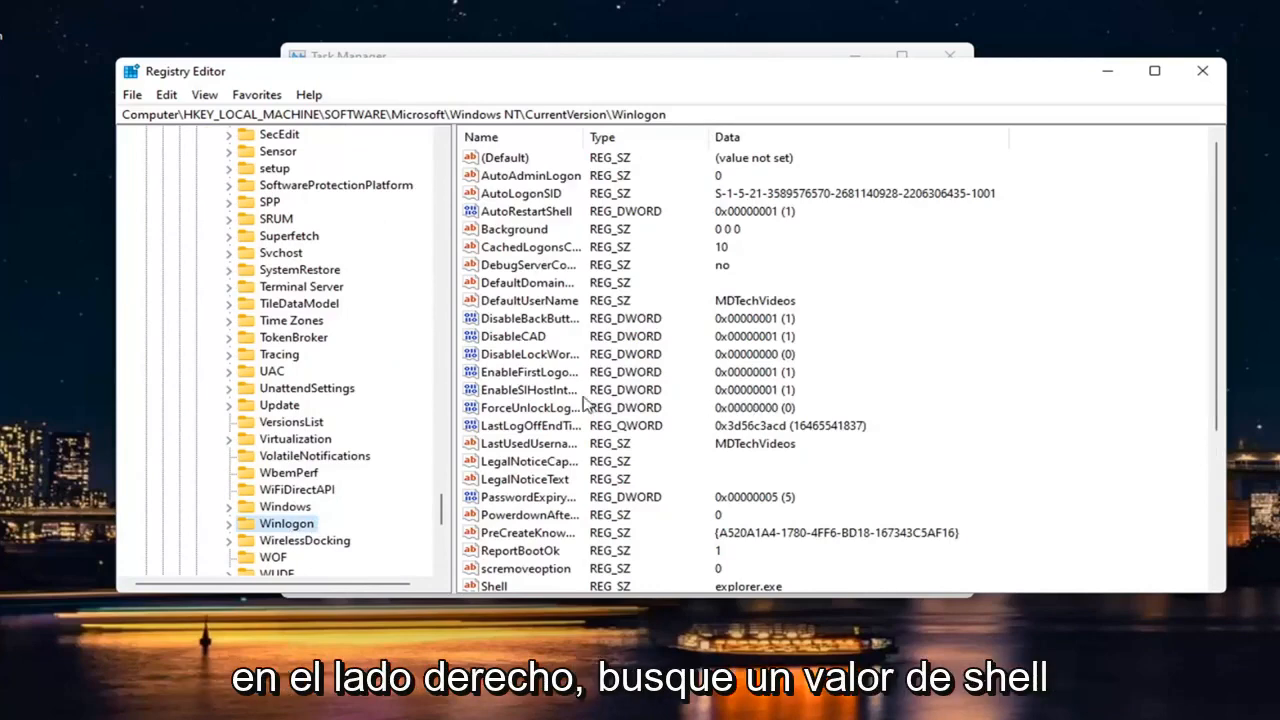
left_click(494, 532)
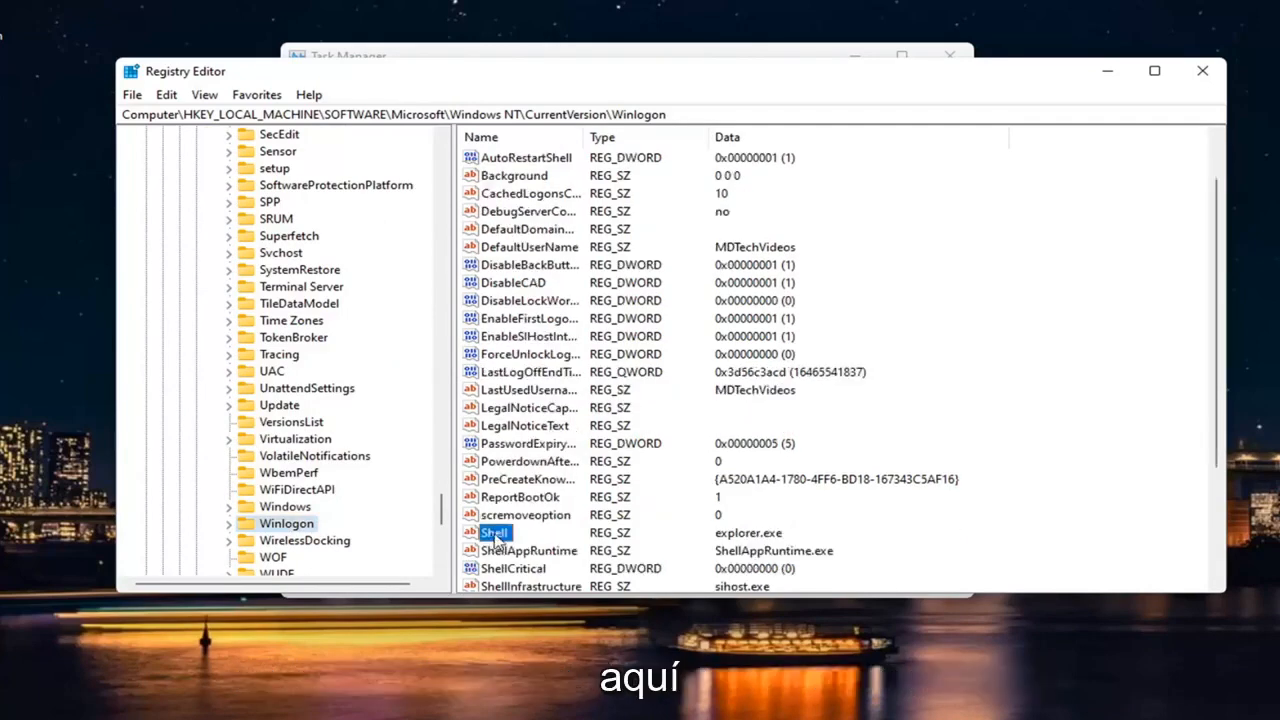
double_click(494, 532)
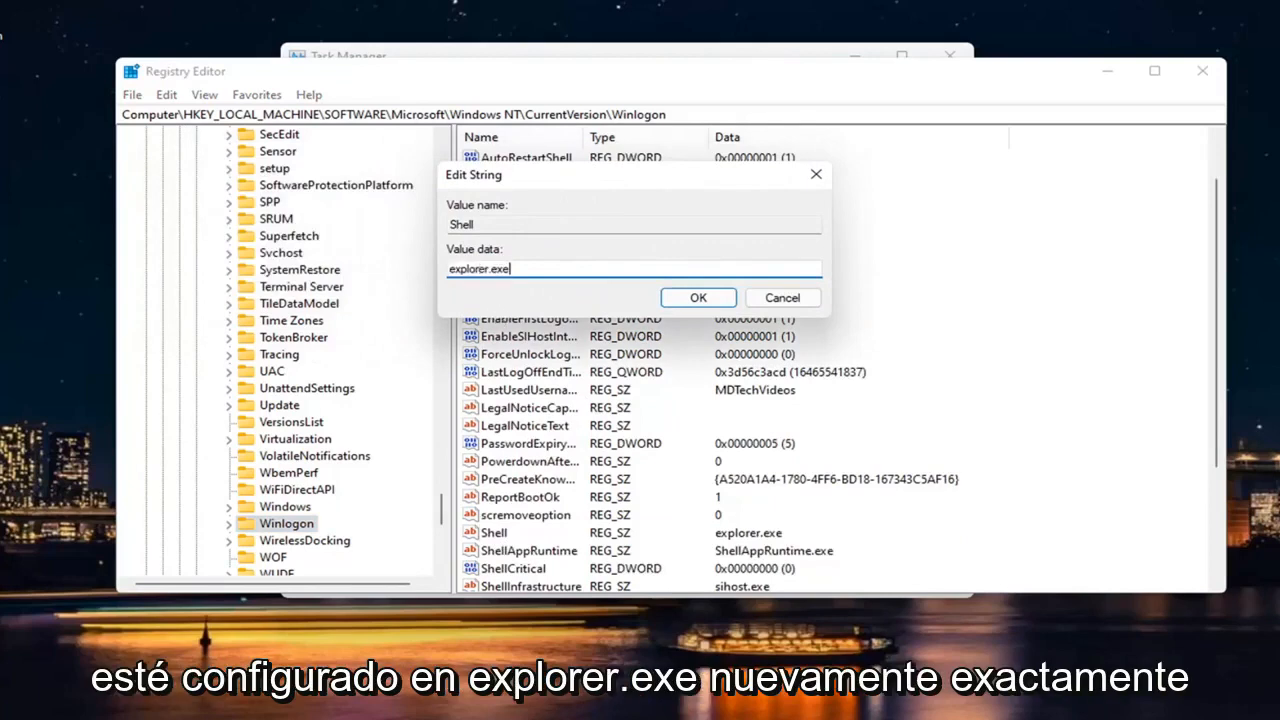
mouse_move(500, 307)
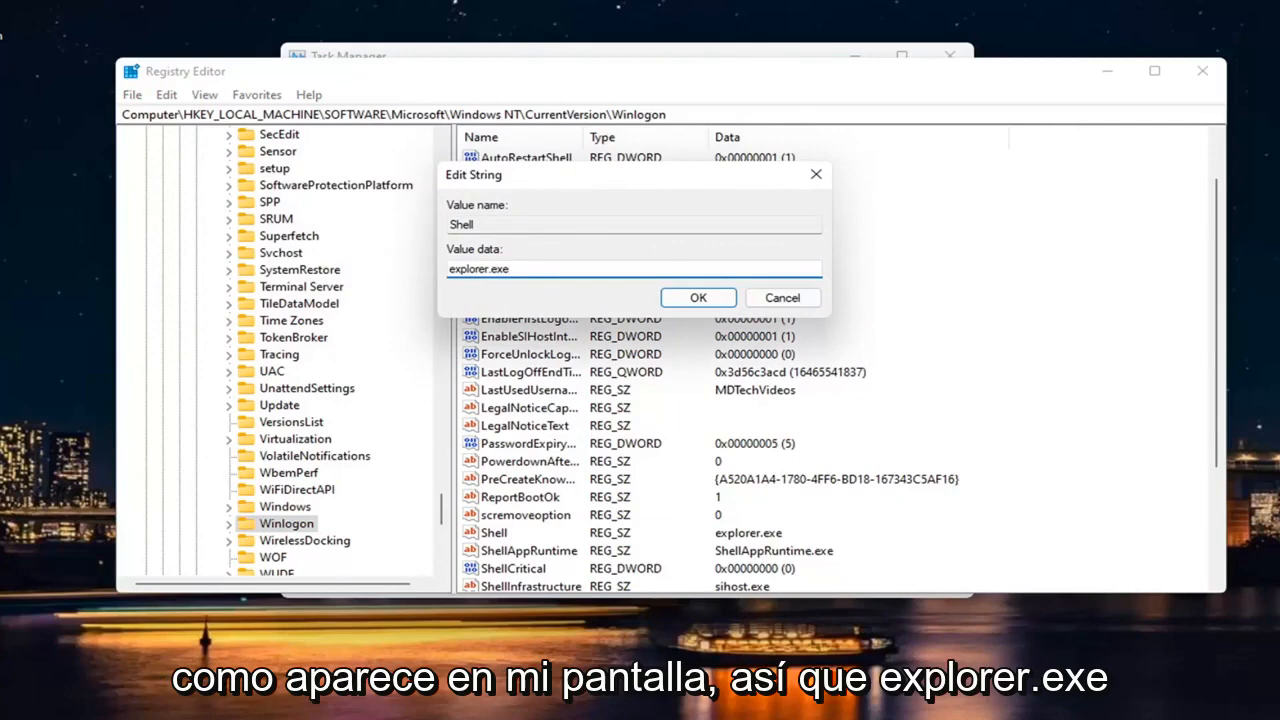
mouse_move(800, 247)
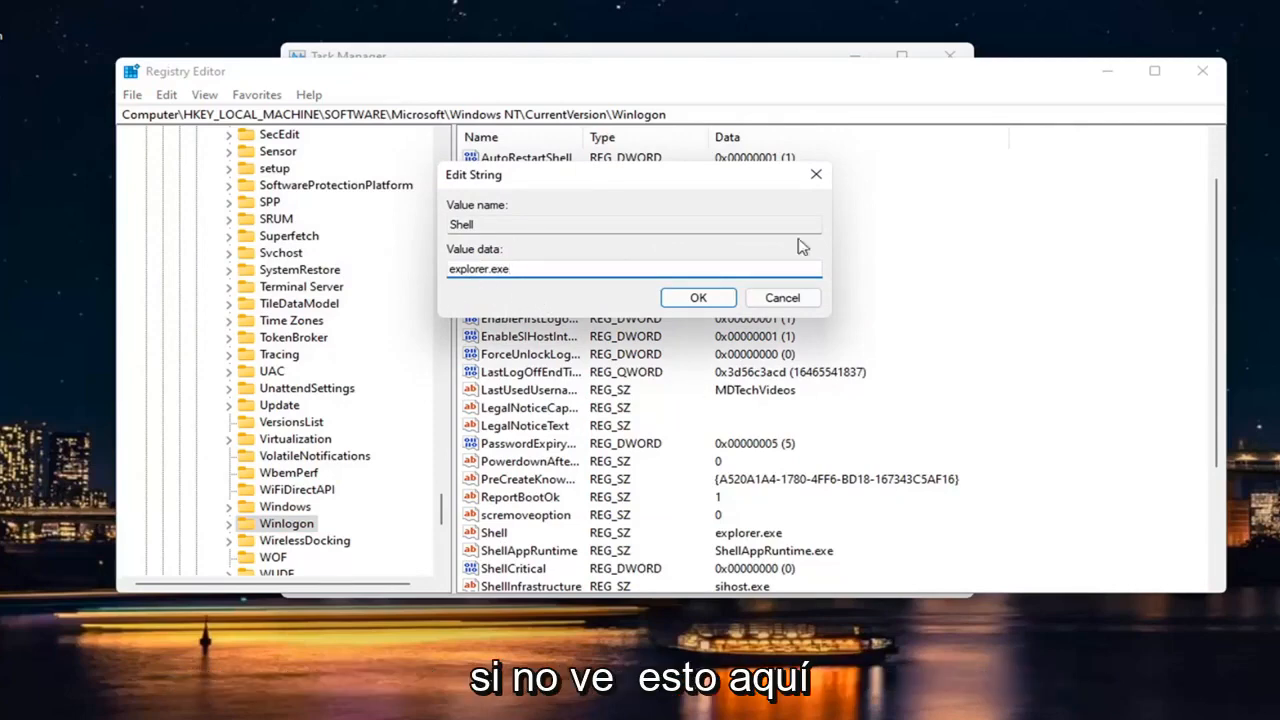
left_click(782, 297)
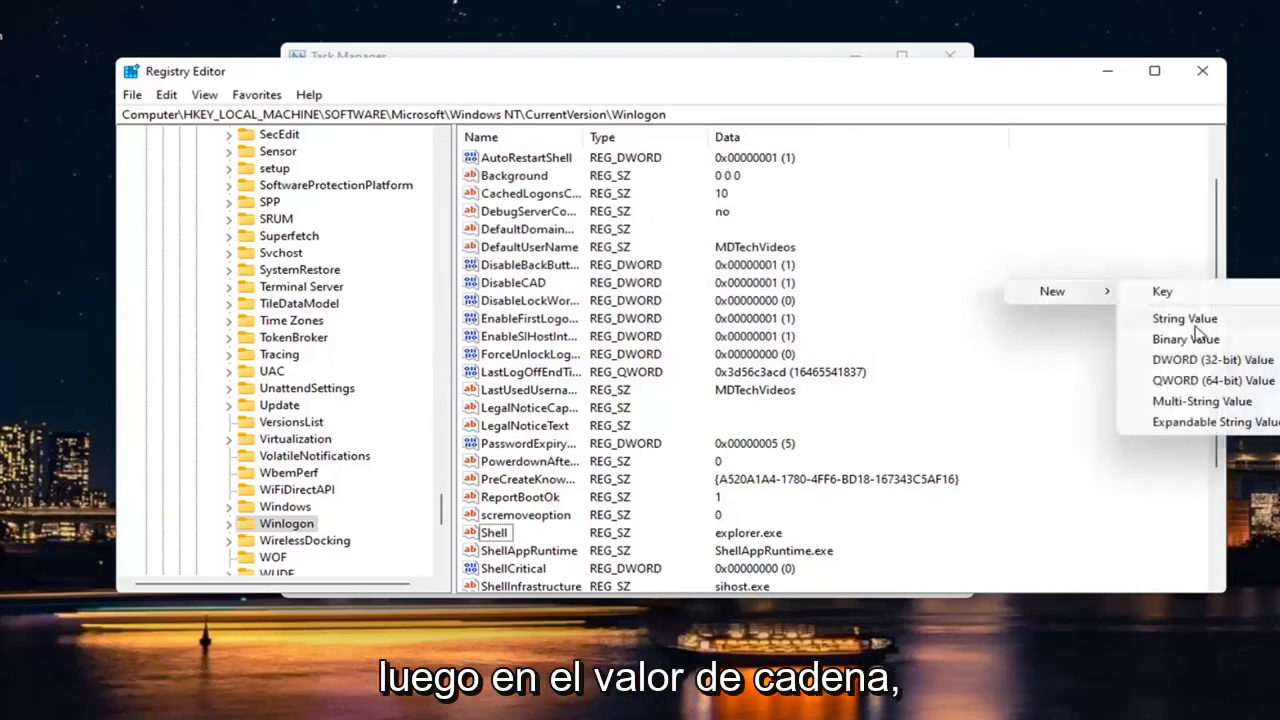
left_click(1185, 318)
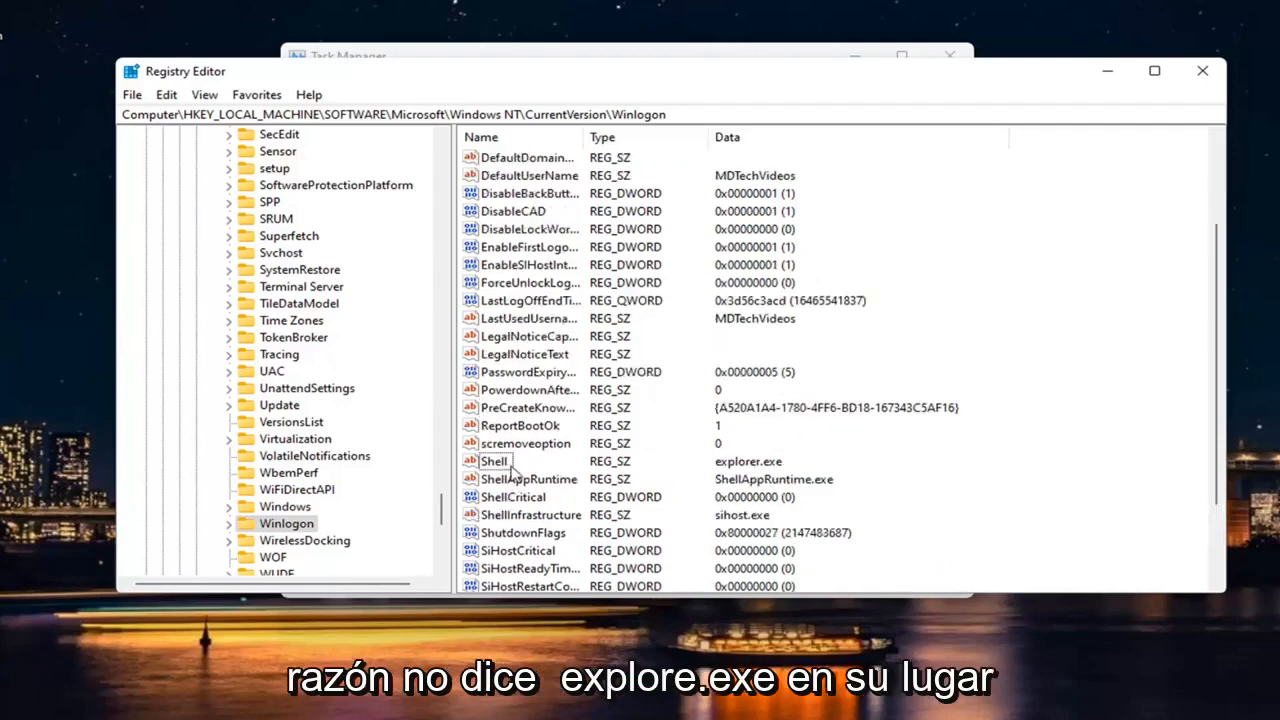
double_click(494, 461)
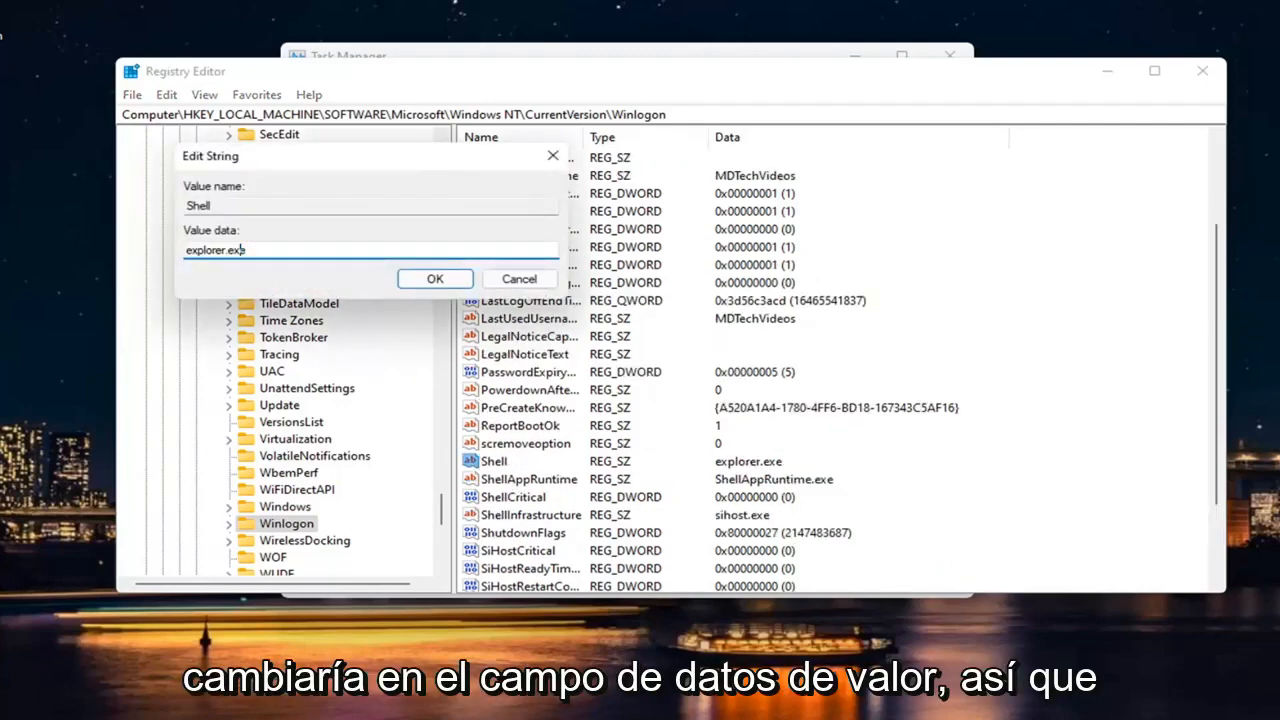
mouse_move(312, 168)
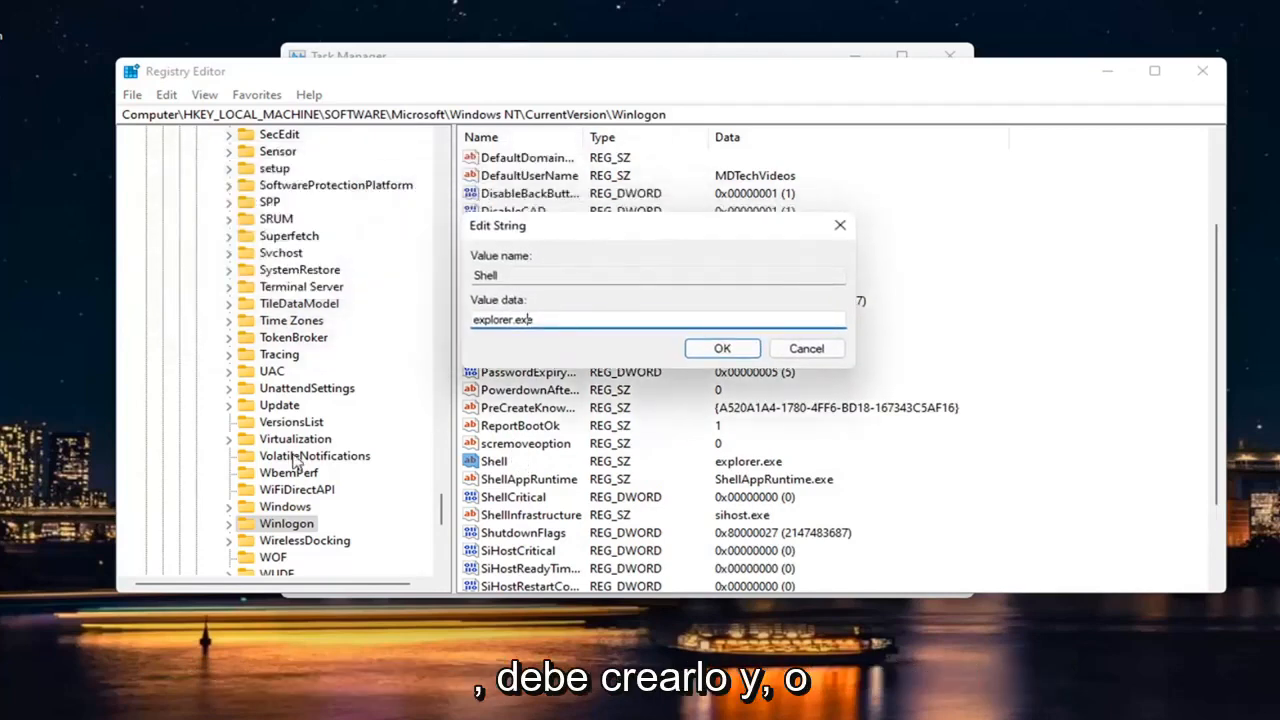
mouse_move(547, 462)
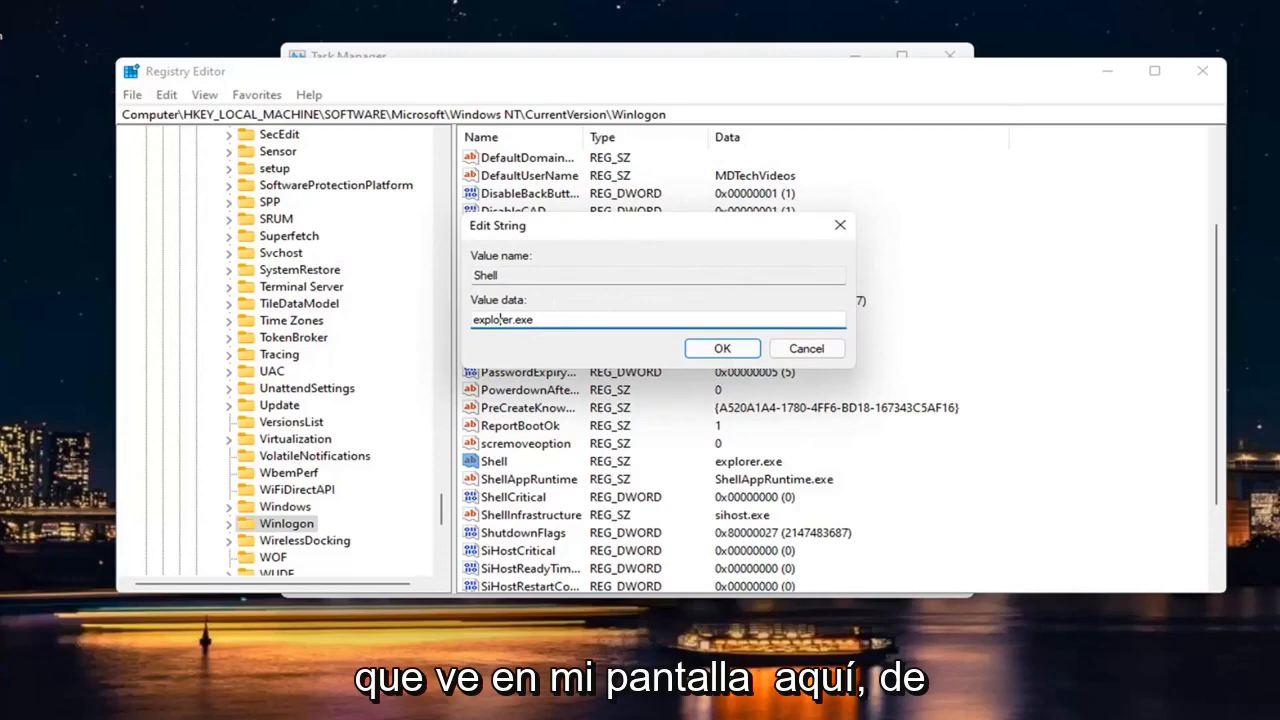
left_click(721, 348)
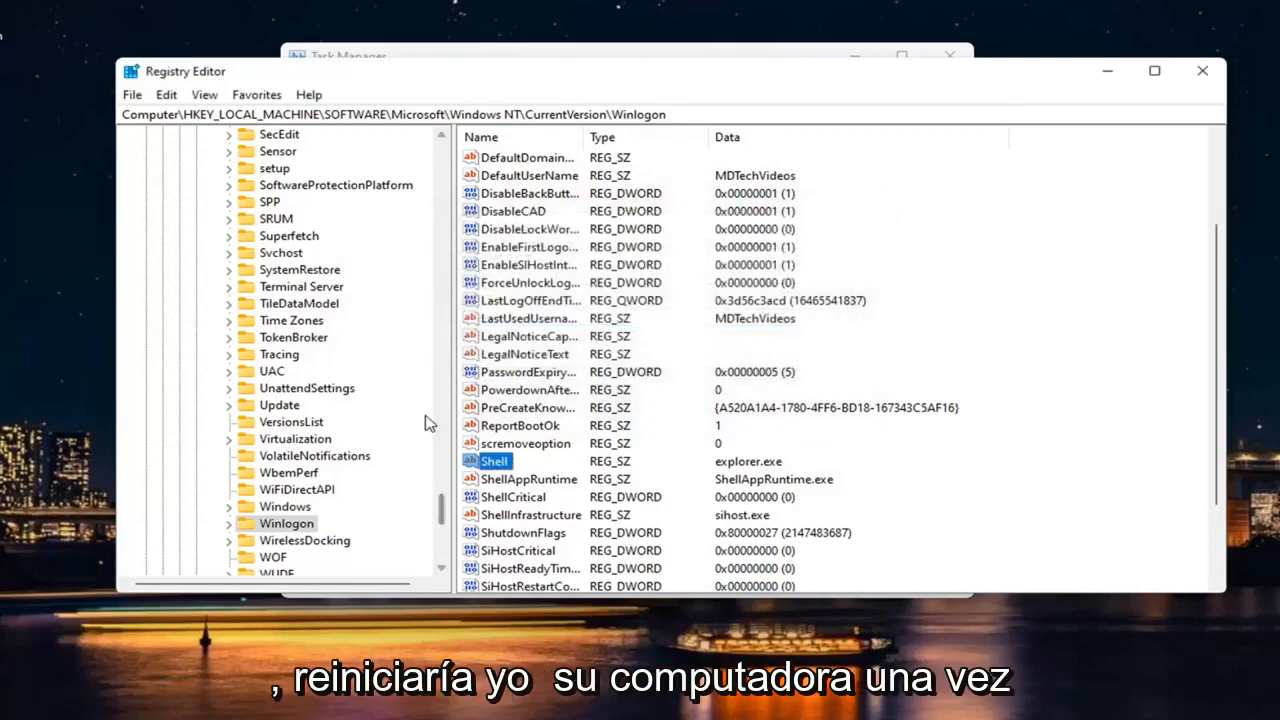